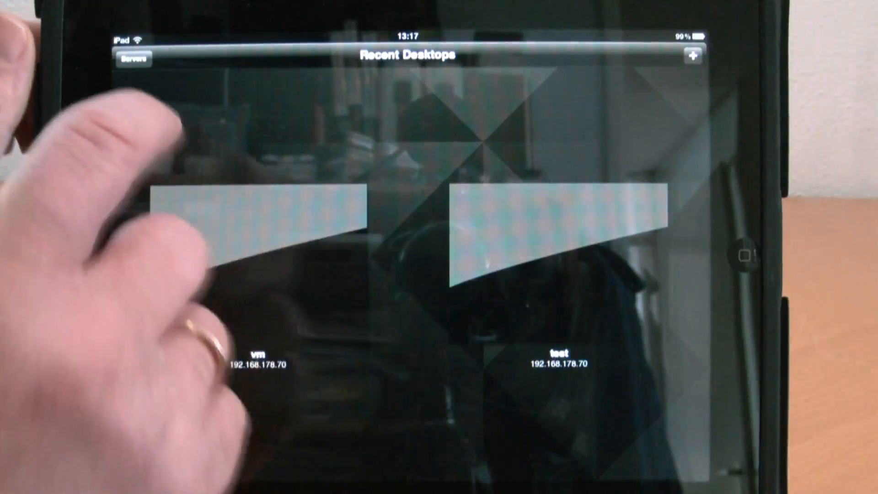
Step: Connect to the virtual desktop tile on the Recent Desktops screen
left_click(134, 60)
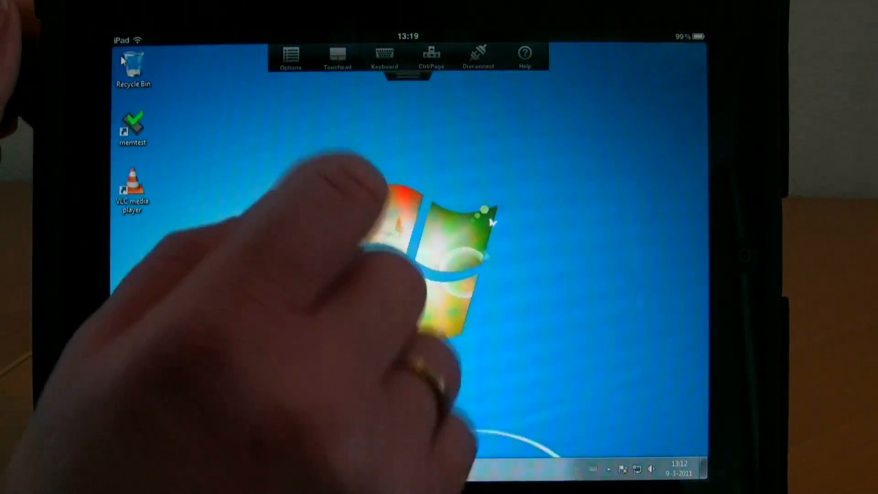
left_click(336, 55)
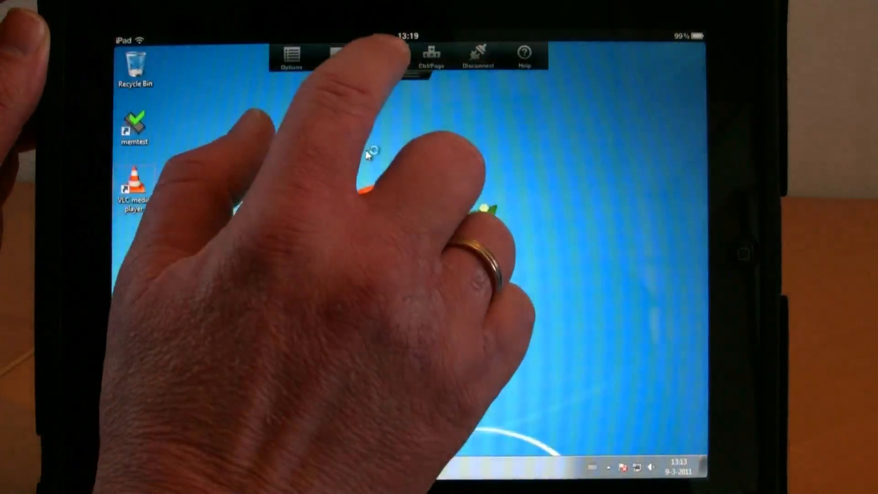
left_click(384, 54)
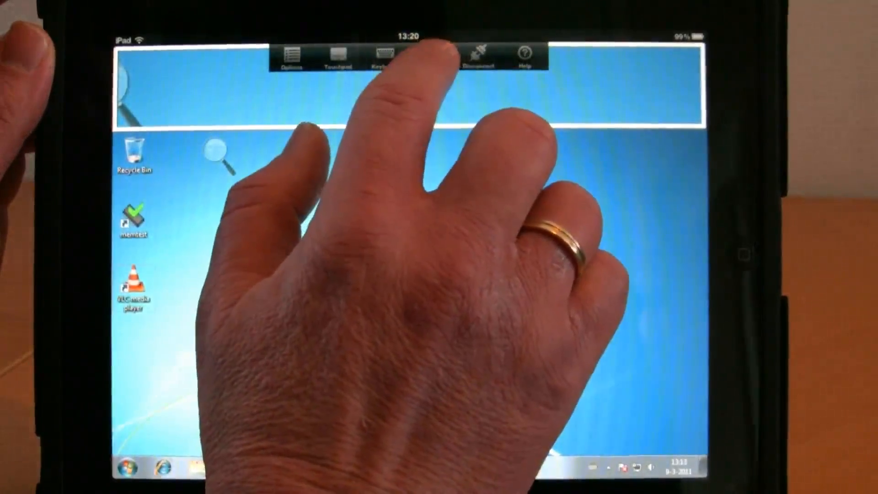
Step: Bring up the navigation pad with page up/down, home and arrow keys
left_click(430, 56)
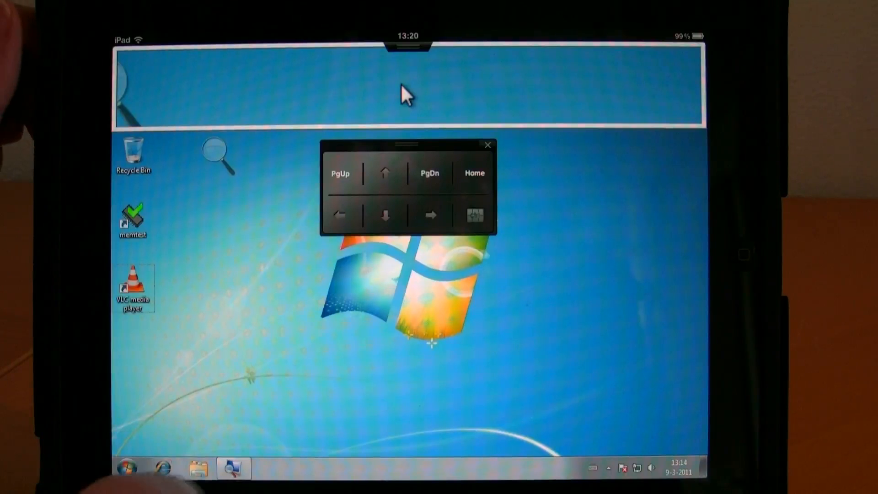
Step: Launch Windows Explorer from the taskbar and switch to the Computer view
left_click(232, 467)
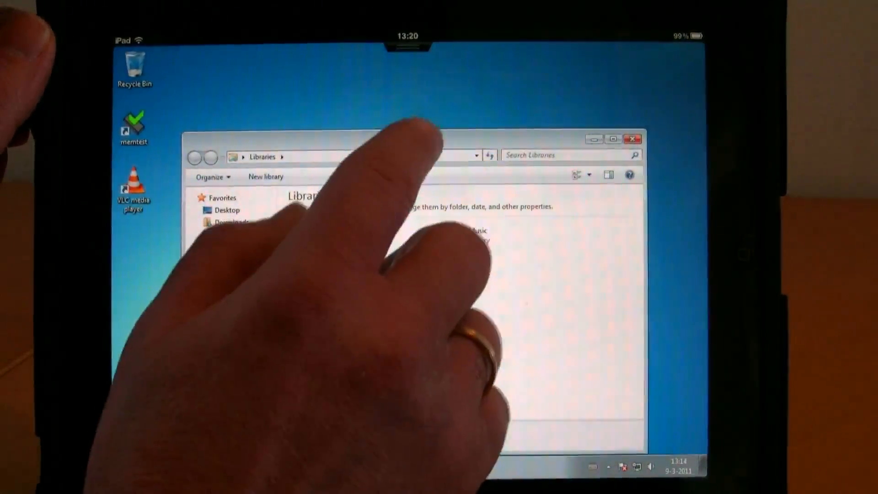
left_click(459, 229)
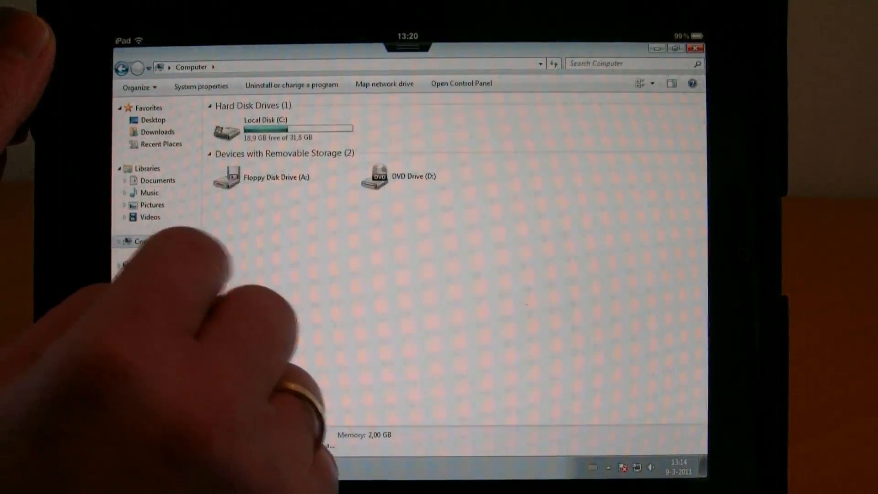
Step: Drill into Local Disk (C:), Program Files, then the Internet Explorer folder
double_click(264, 129)
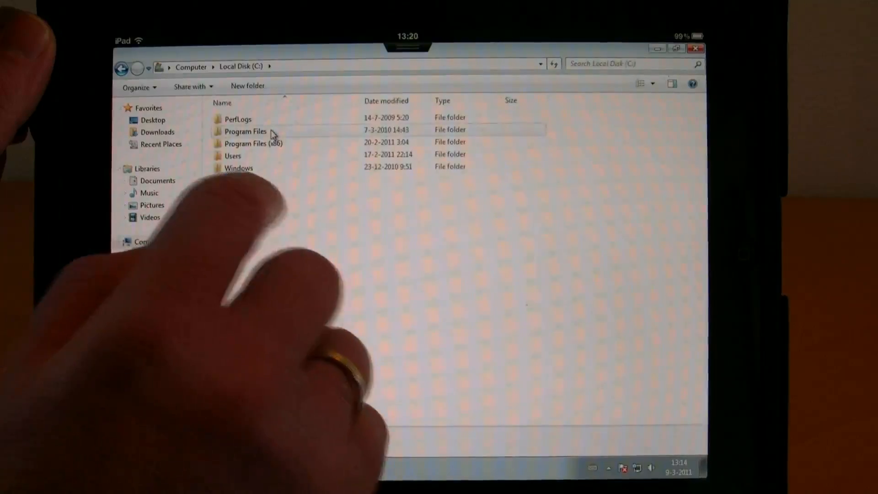
double_click(244, 132)
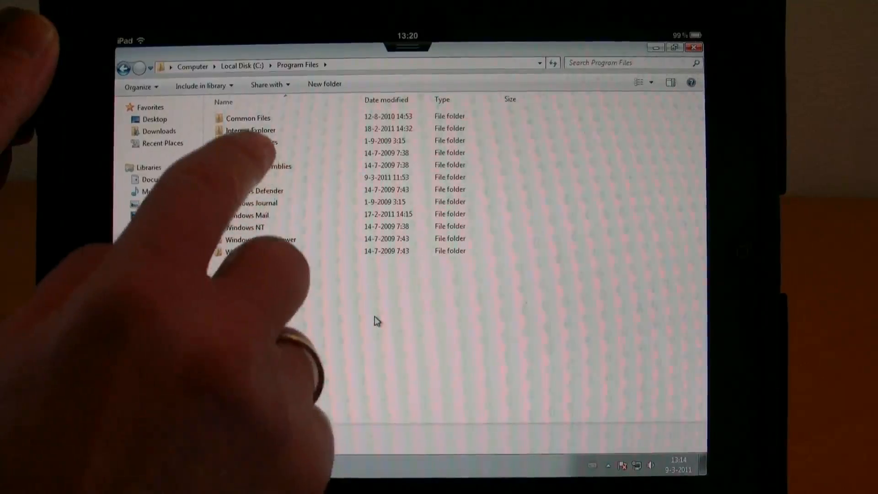
double_click(249, 130)
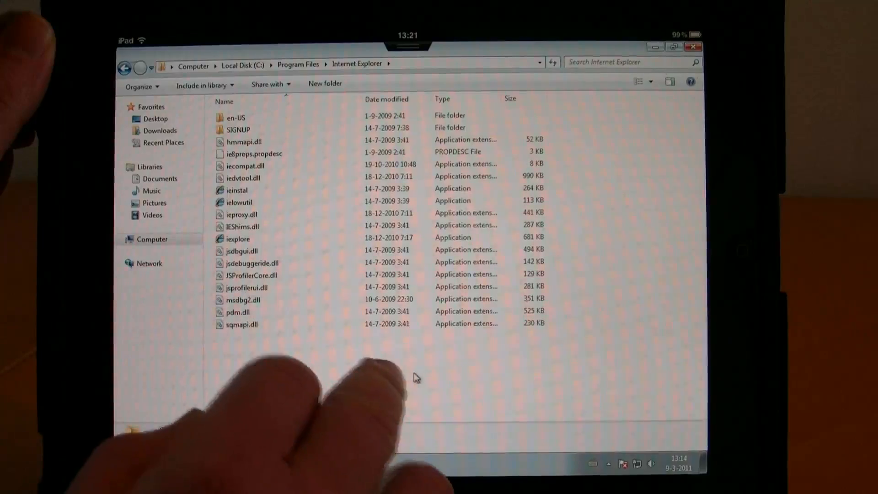
right_click(414, 376)
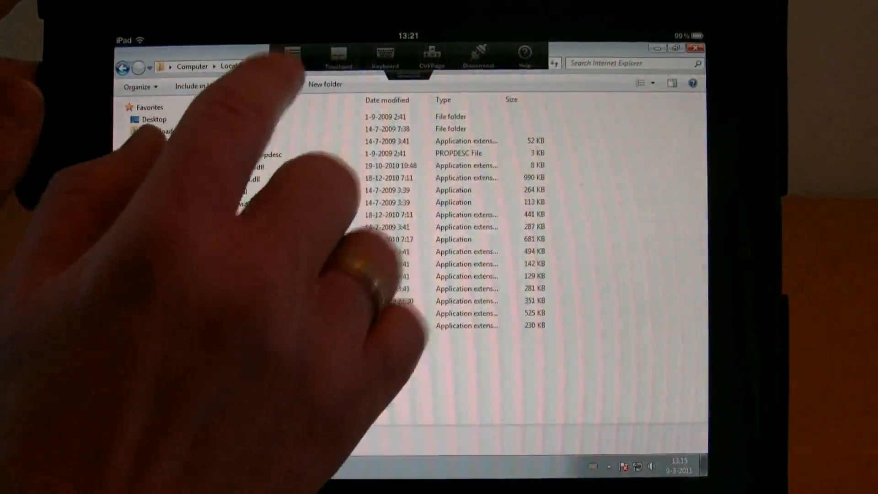
left_click(291, 53)
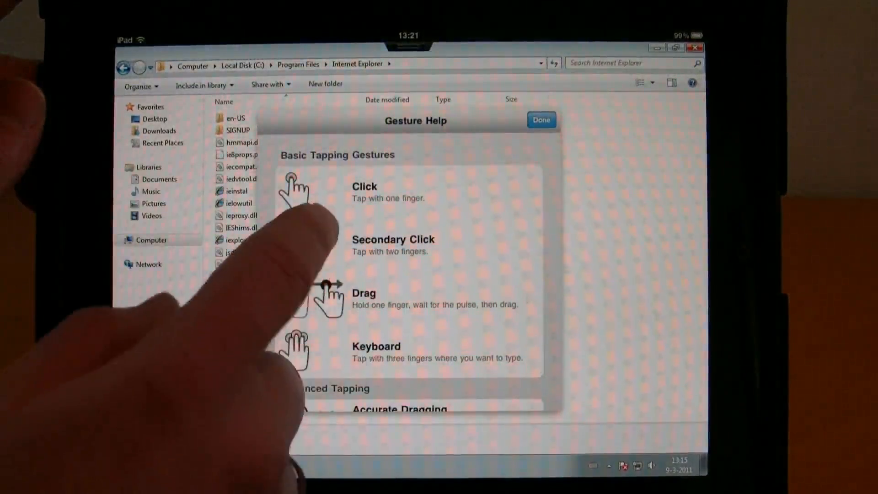
scroll("down", 3)
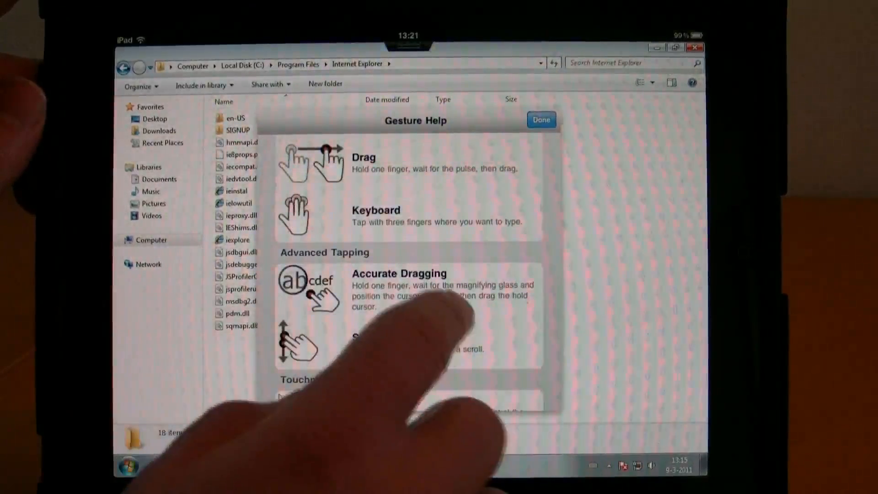
scroll("down", 3)
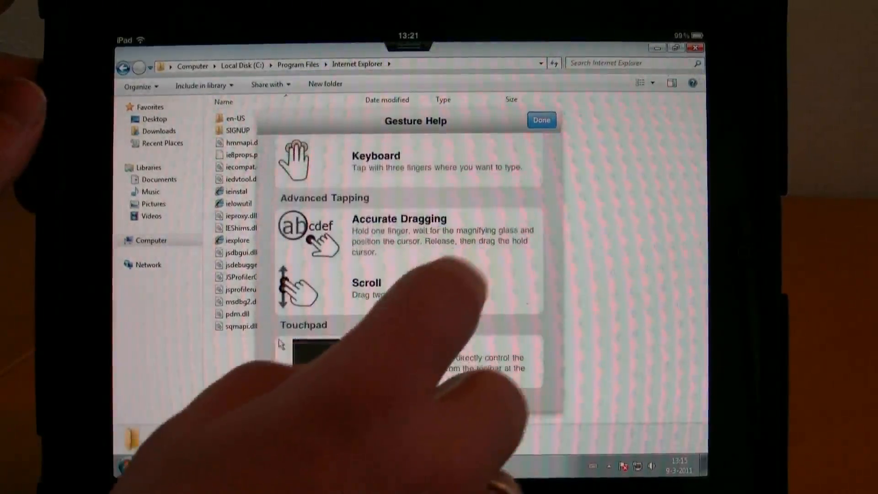
scroll("down", 3)
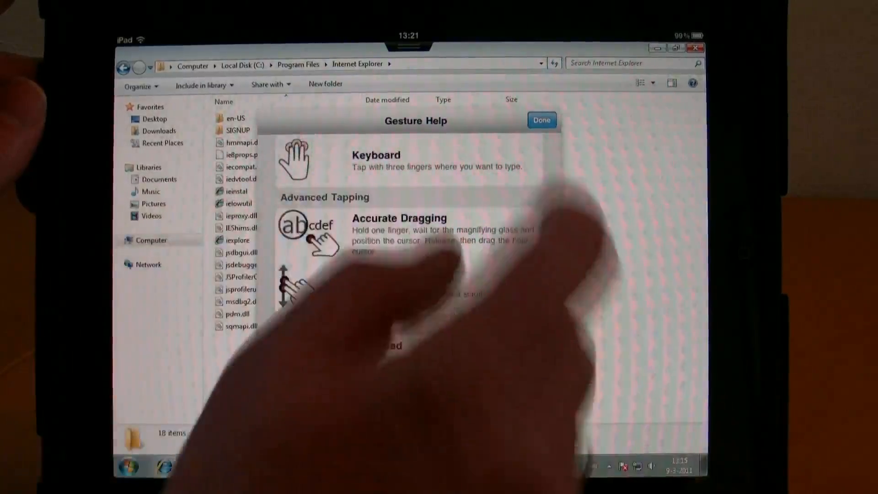
left_click(541, 120)
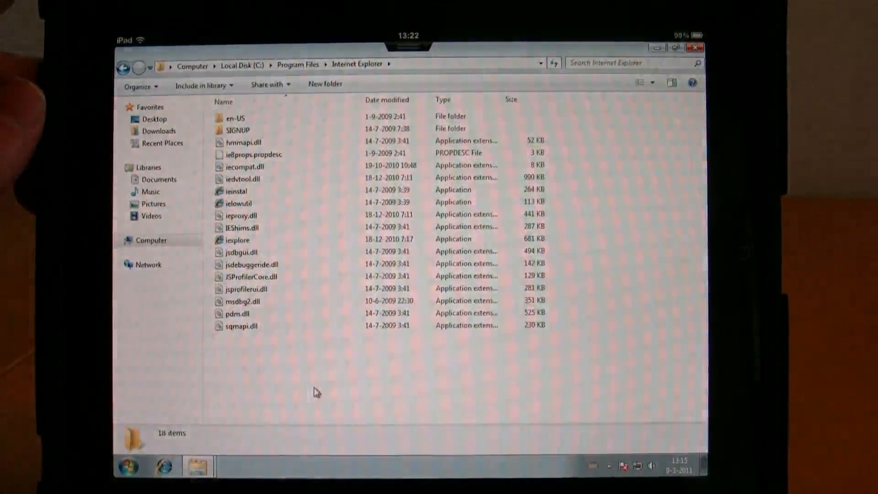